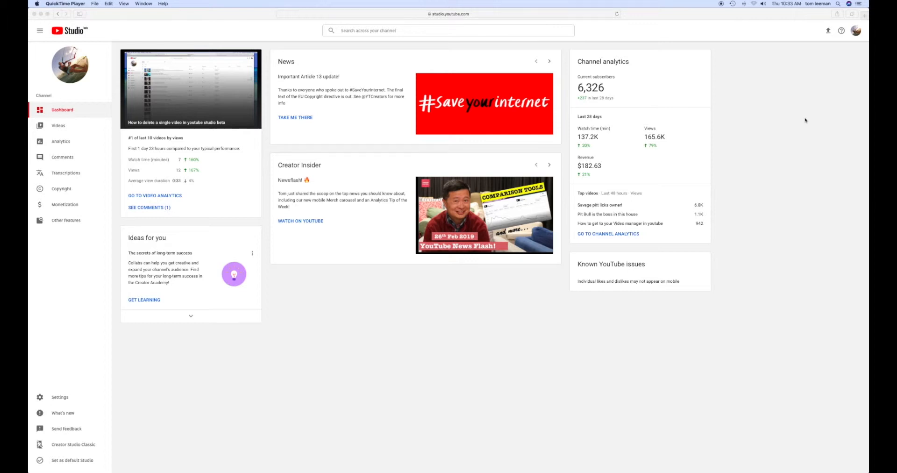
mouse_move(73, 132)
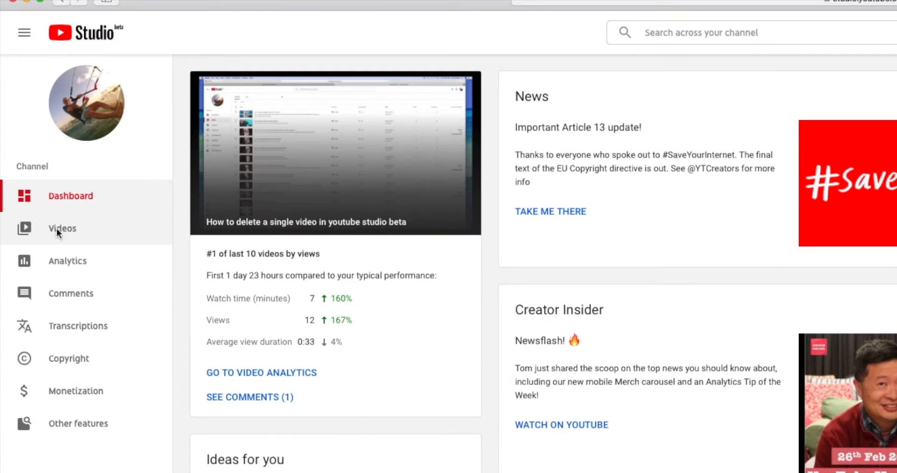
Step: Switch from the dashboard to the Videos page listing the channel's uploads
left_click(62, 228)
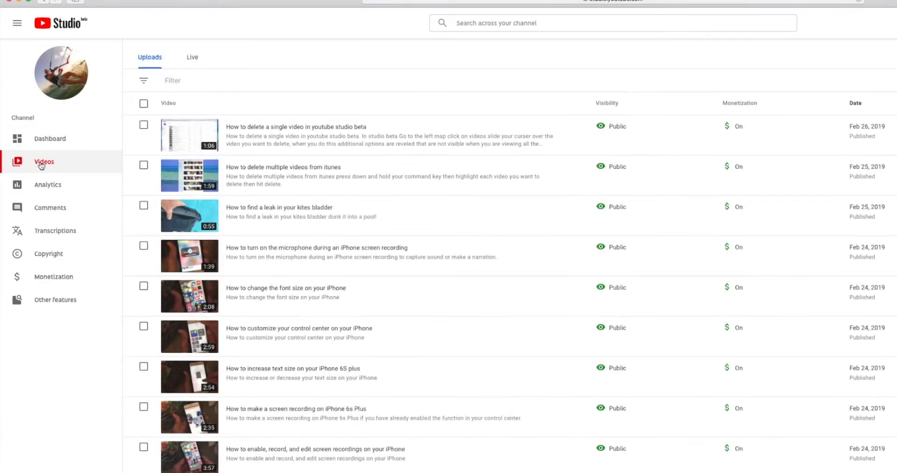
mouse_move(193, 140)
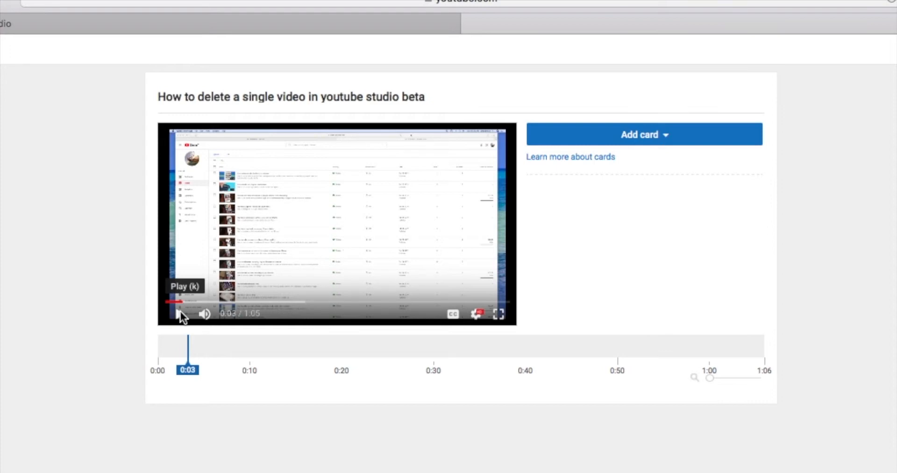
mouse_move(204, 369)
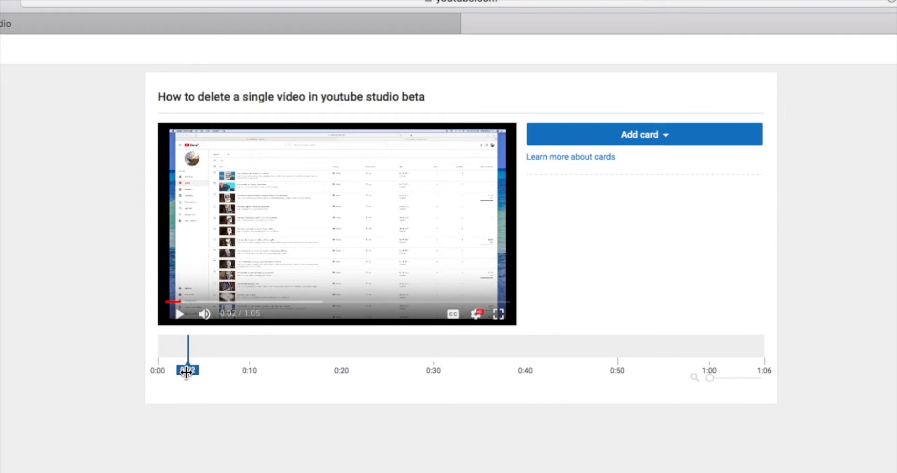
Step: Move the card editor's playhead from 0:03 to 0:09
left_click_drag(187, 370, 236, 370)
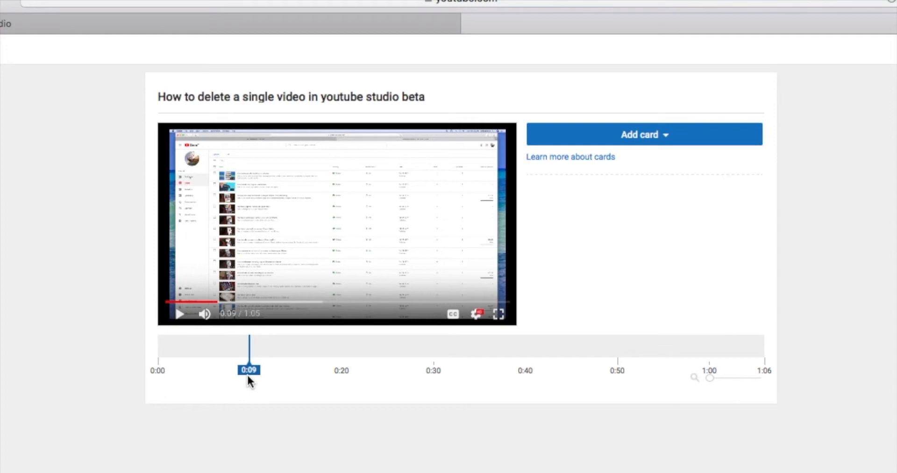
mouse_move(650, 139)
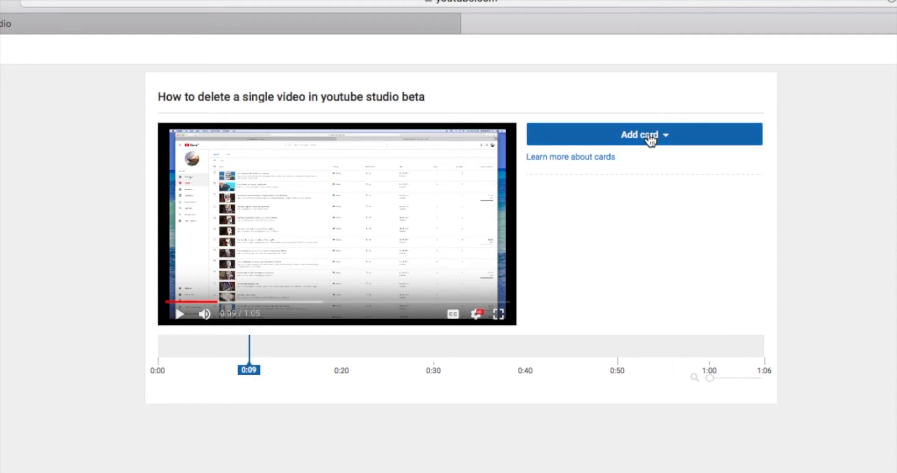
Step: Show the Add card menu: Video or Playlist, Channel, Donation, Poll, Link
left_click(643, 134)
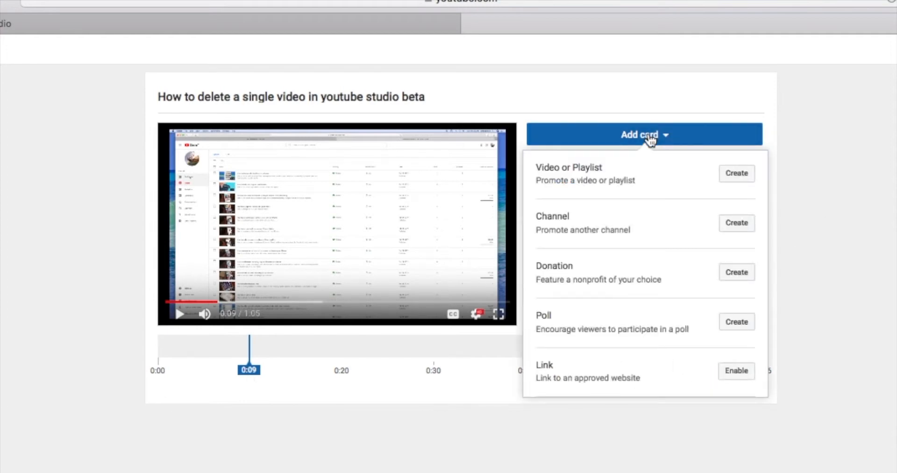
mouse_move(546, 172)
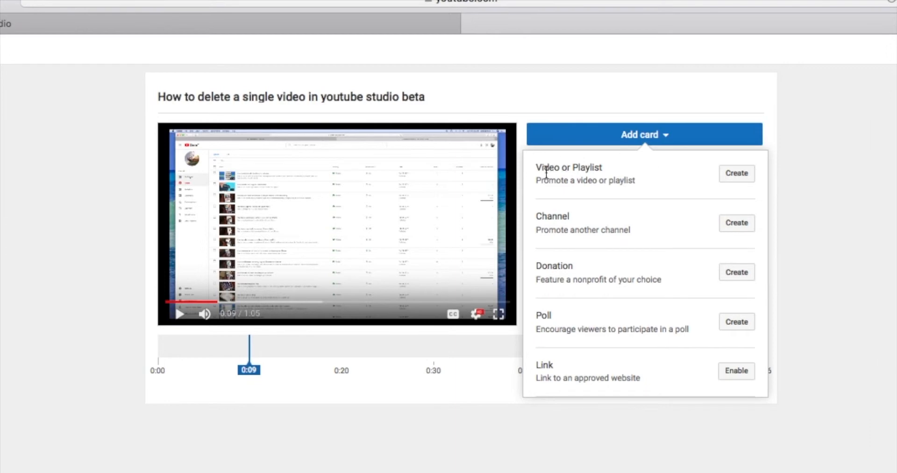
mouse_move(544, 229)
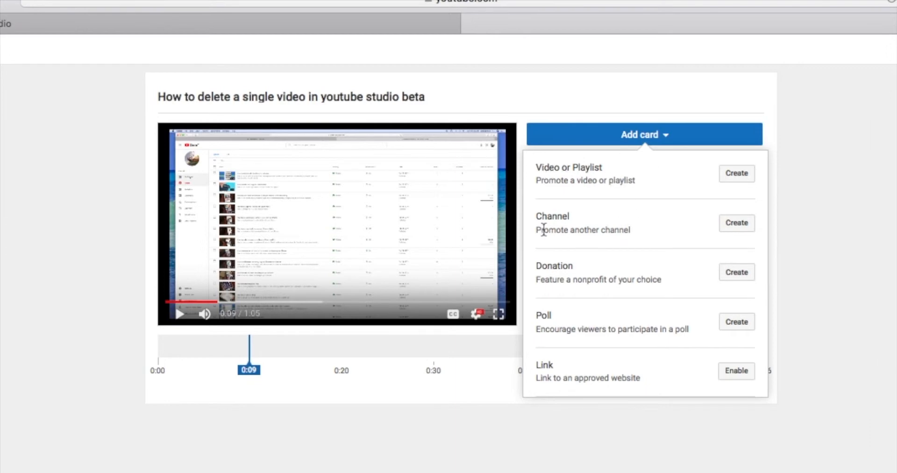
mouse_move(584, 243)
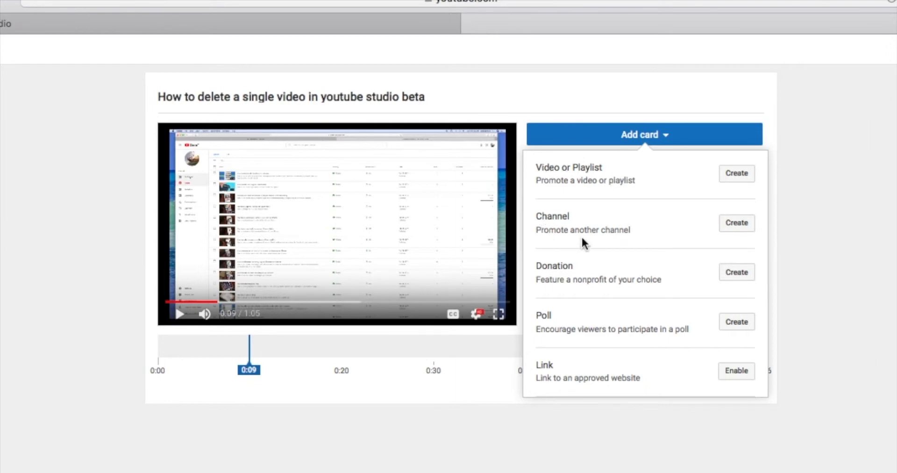
mouse_move(585, 234)
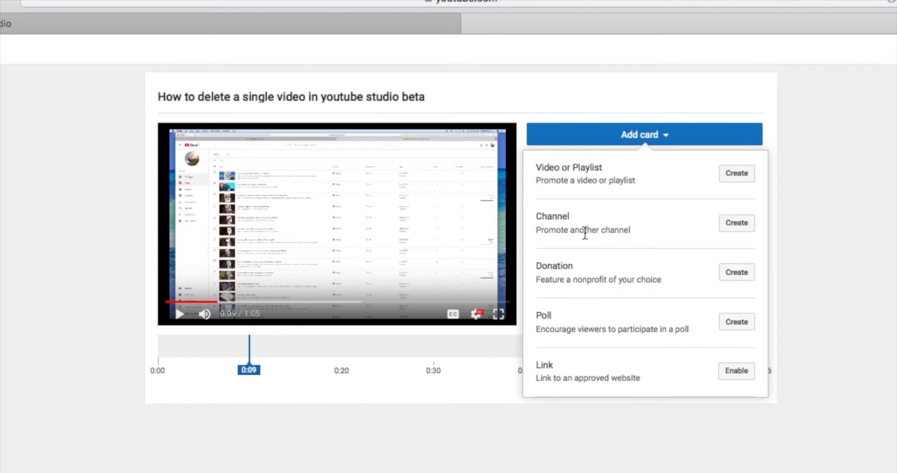
mouse_move(576, 279)
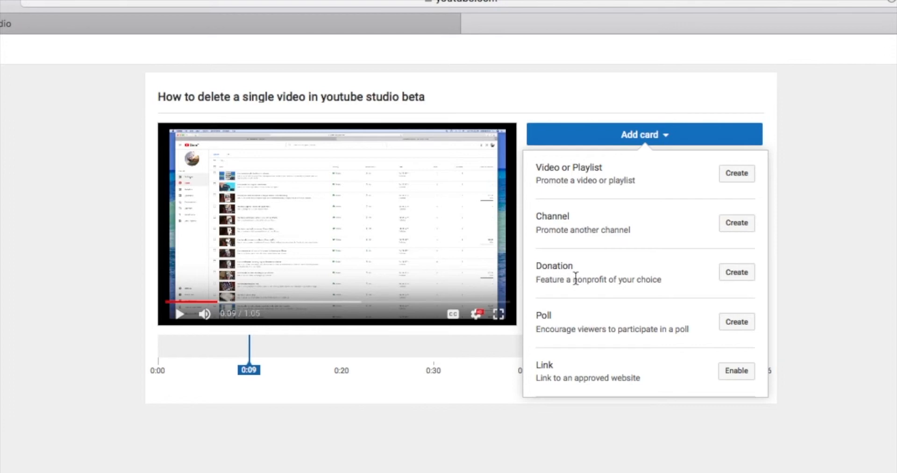
mouse_move(556, 346)
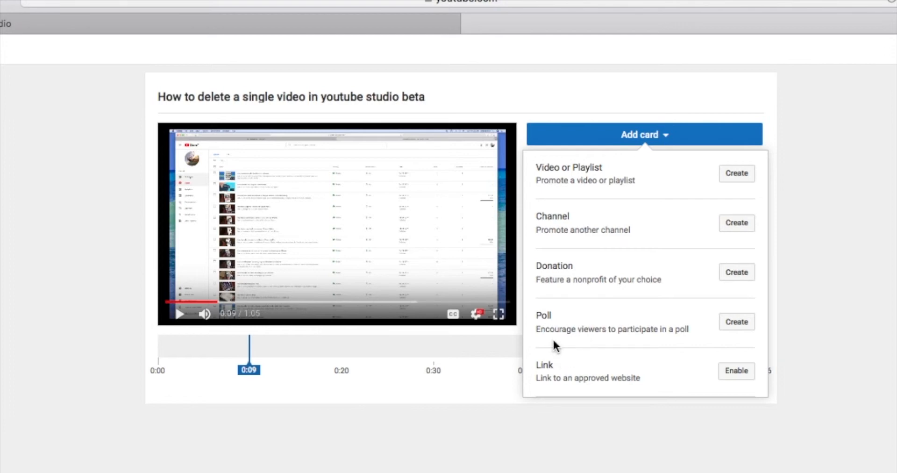
mouse_move(660, 342)
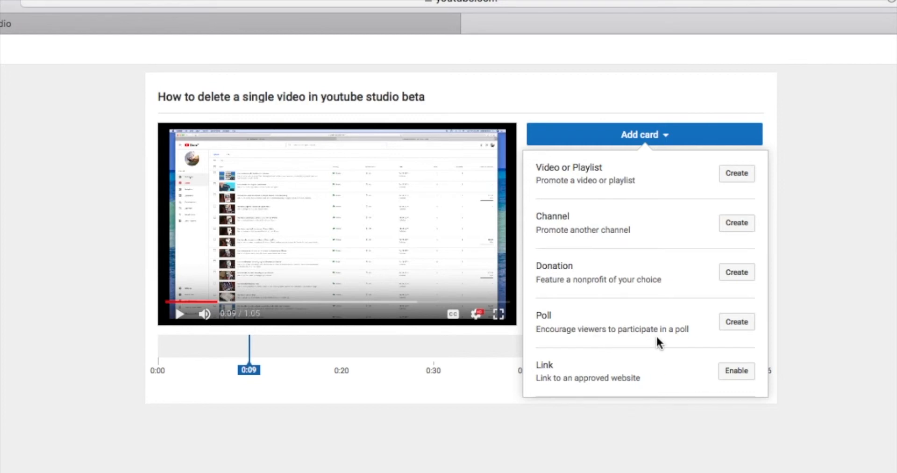
mouse_move(570, 379)
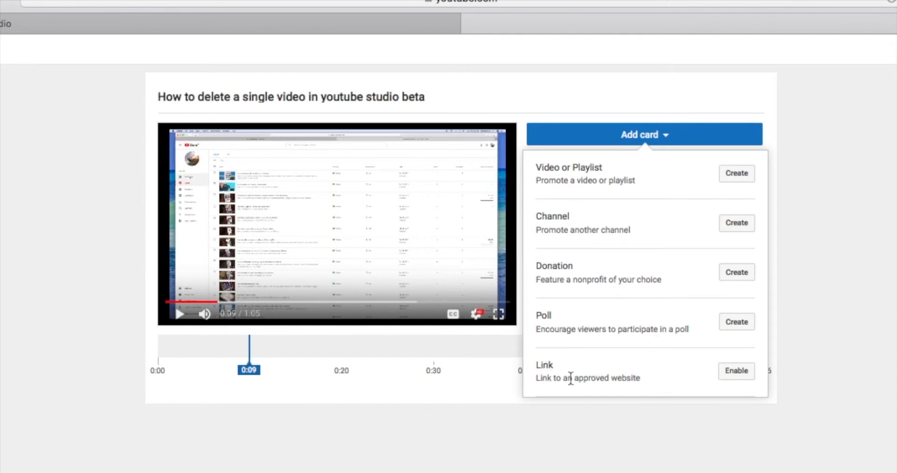
mouse_move(738, 336)
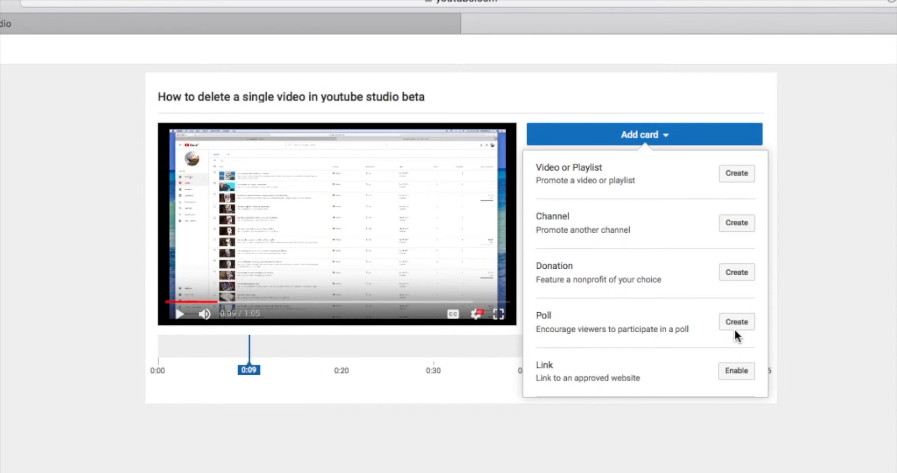
mouse_move(577, 174)
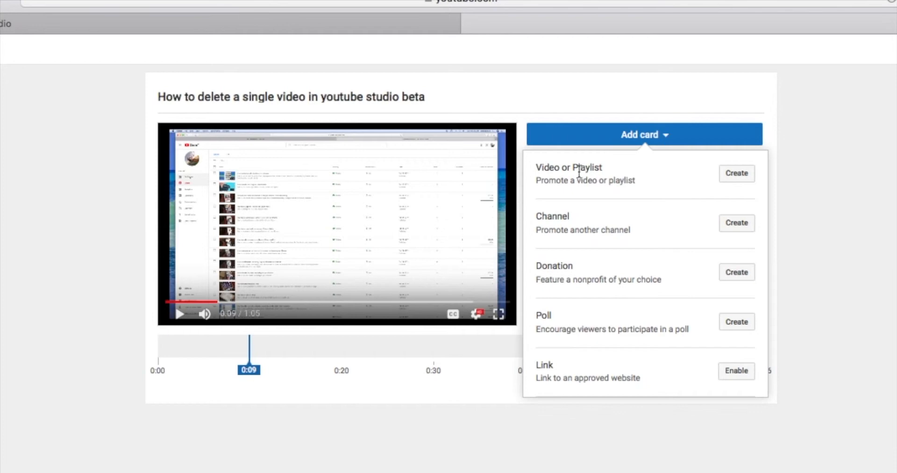
mouse_move(611, 174)
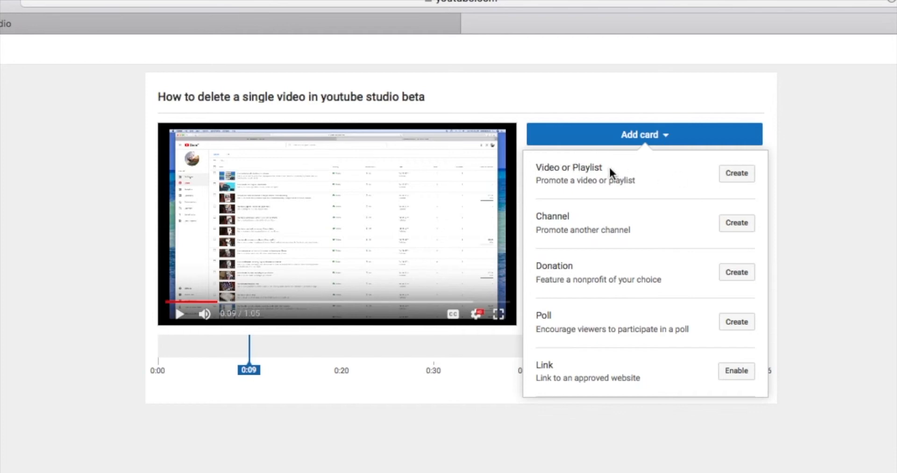
mouse_move(553, 172)
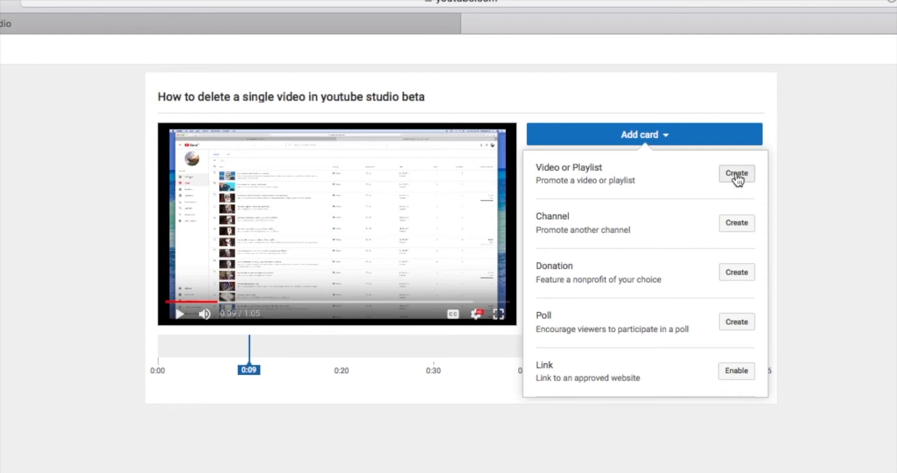
Step: Create a video card at 0:09 for 'How to make a screen recording on your iPhone'
left_click(737, 174)
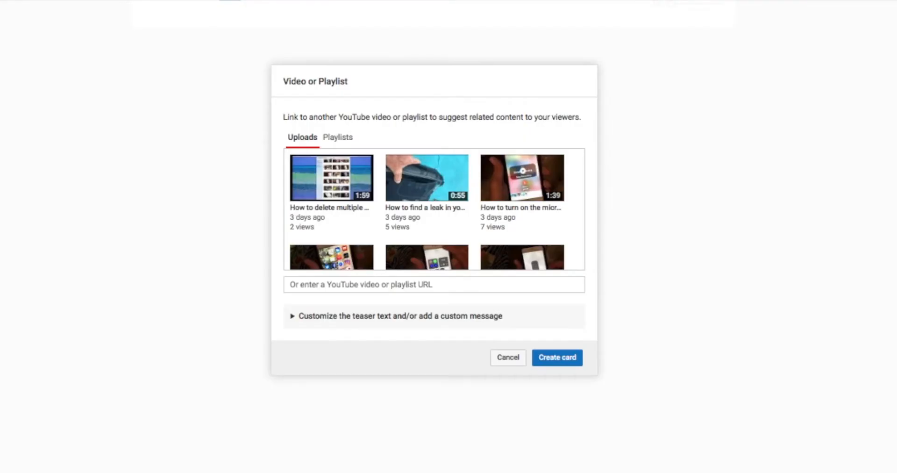
mouse_move(669, 113)
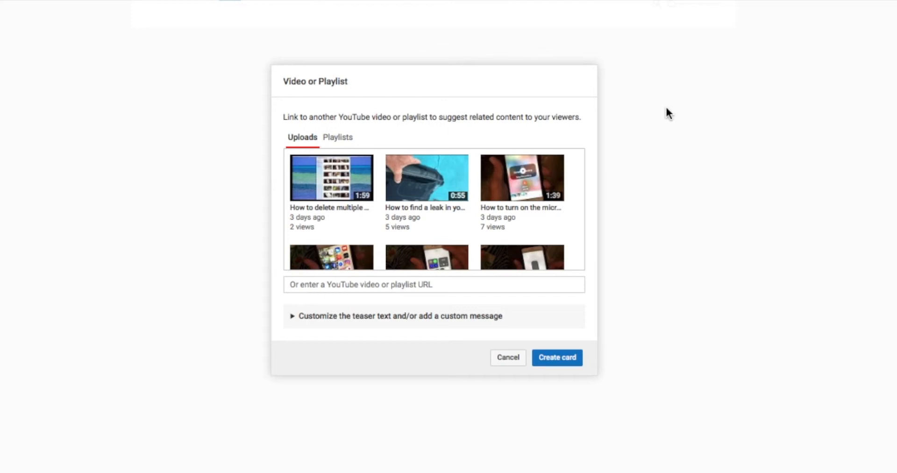
scroll("down", 3)
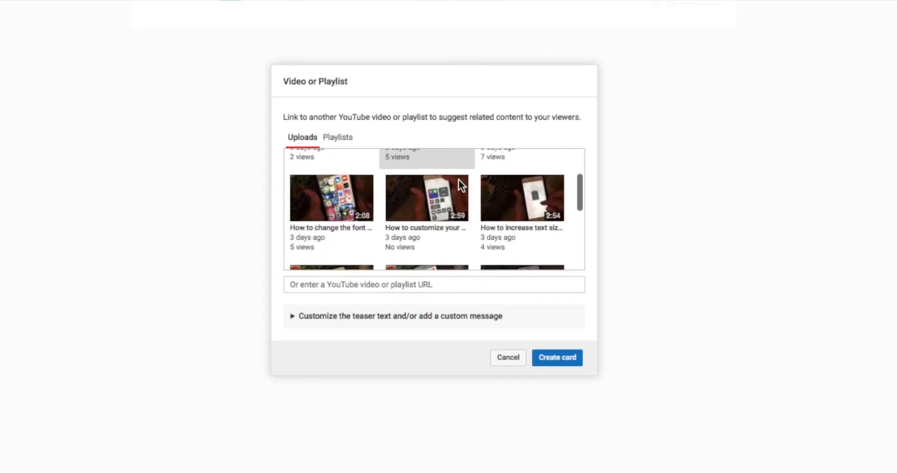
scroll("down", 3)
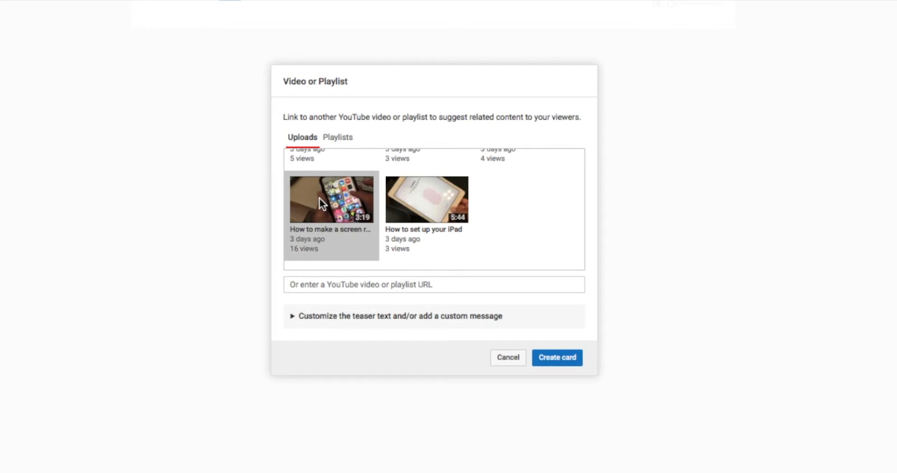
mouse_move(585, 409)
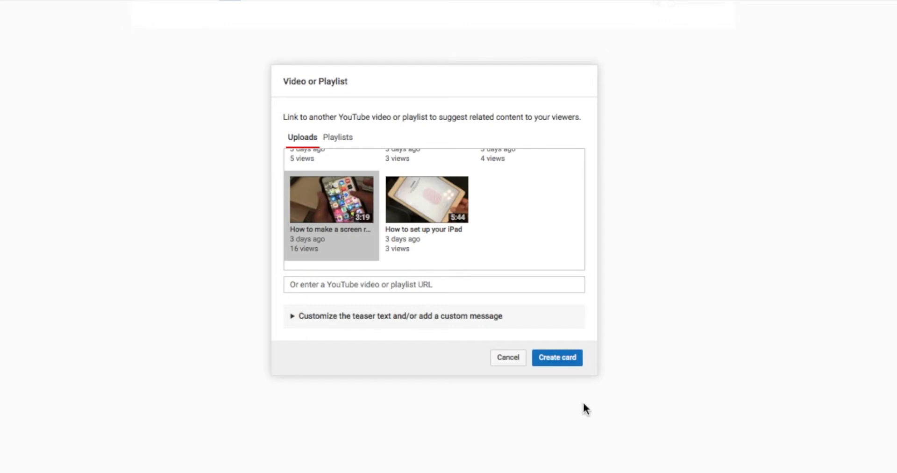
left_click(556, 358)
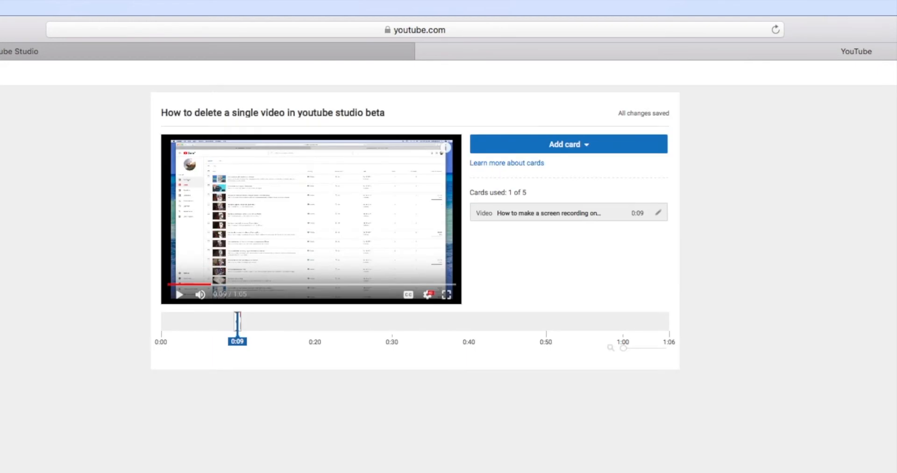
mouse_move(607, 247)
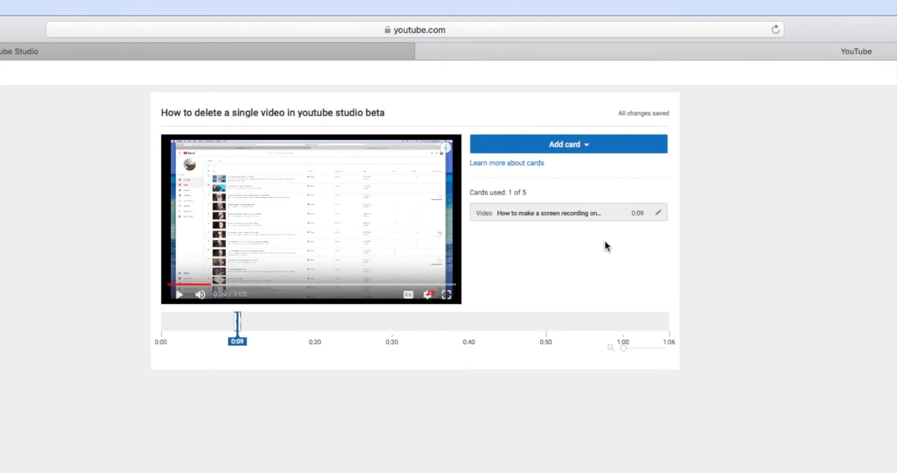
mouse_move(510, 223)
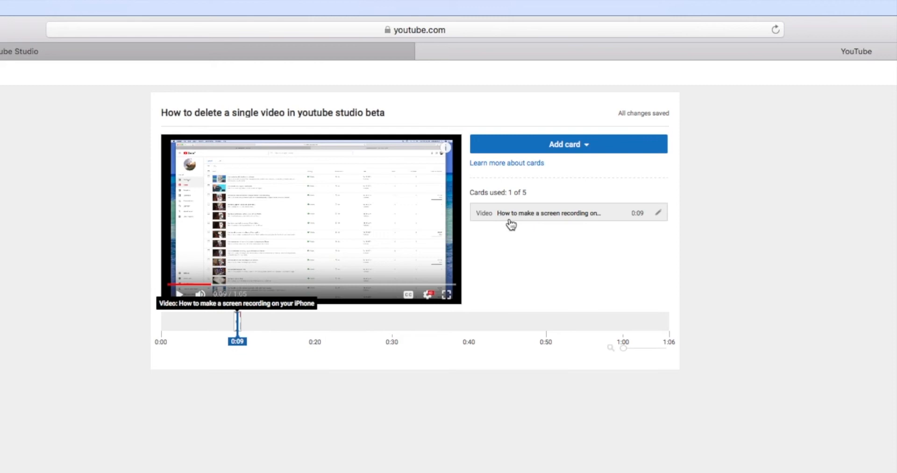
mouse_move(595, 226)
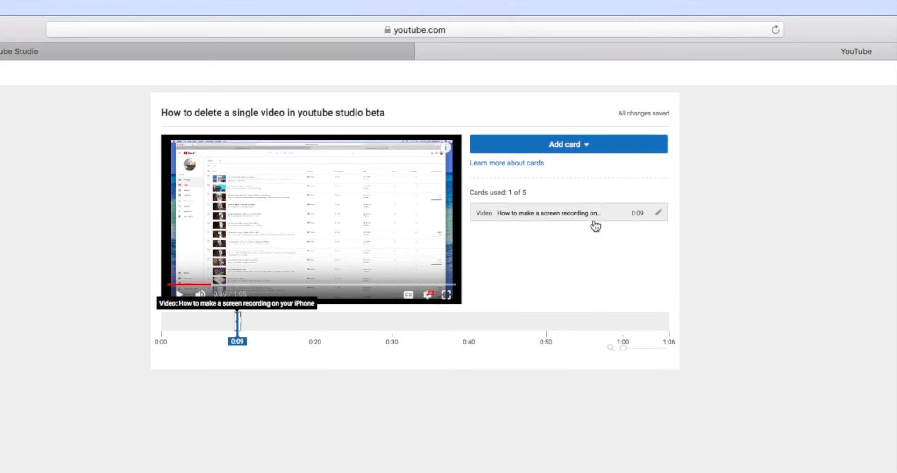
mouse_move(312, 432)
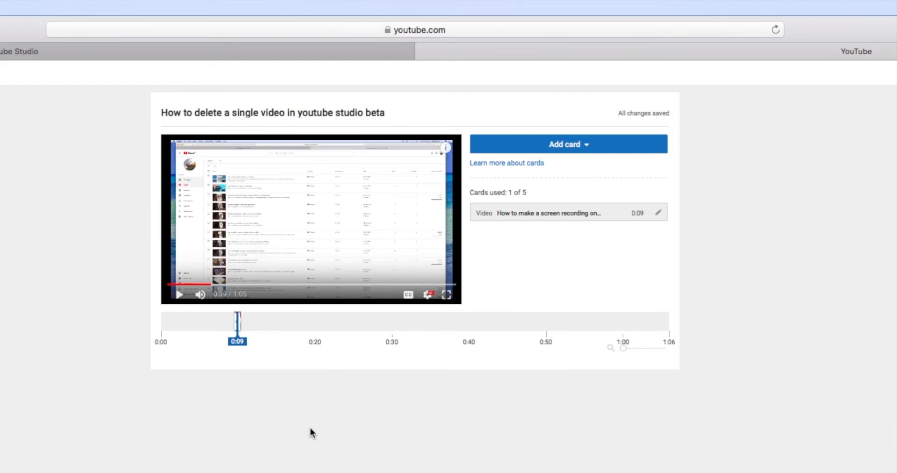
mouse_move(179, 294)
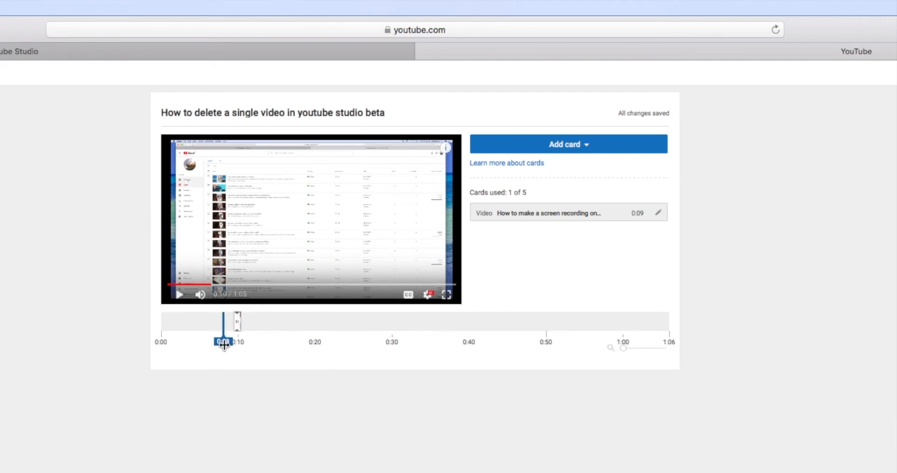
Step: Play the preview from about 0:05 past the suggested-video teaser, pausing near 0:21
left_click_drag(224, 318, 204, 319)
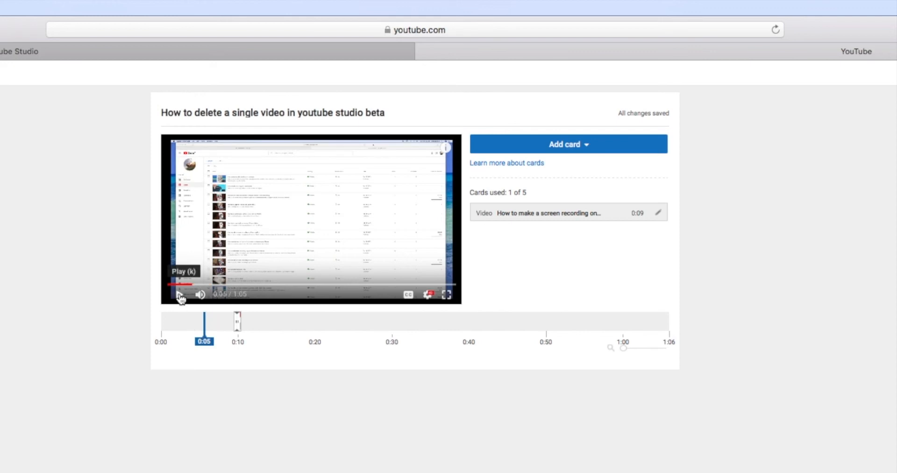
left_click(181, 295)
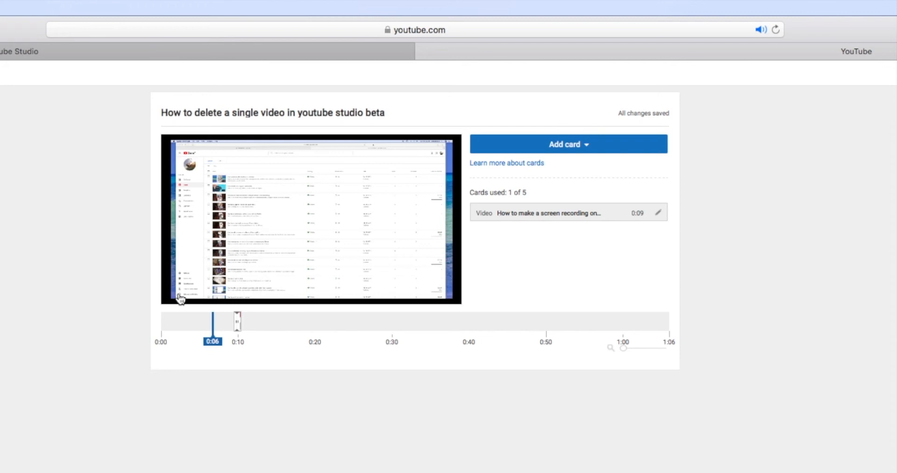
left_click_drag(212, 321, 227, 321)
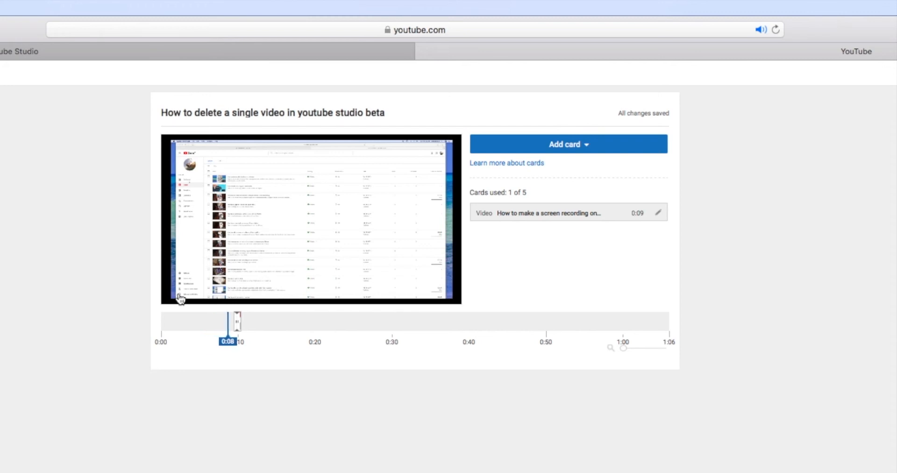
left_click_drag(228, 325, 240, 325)
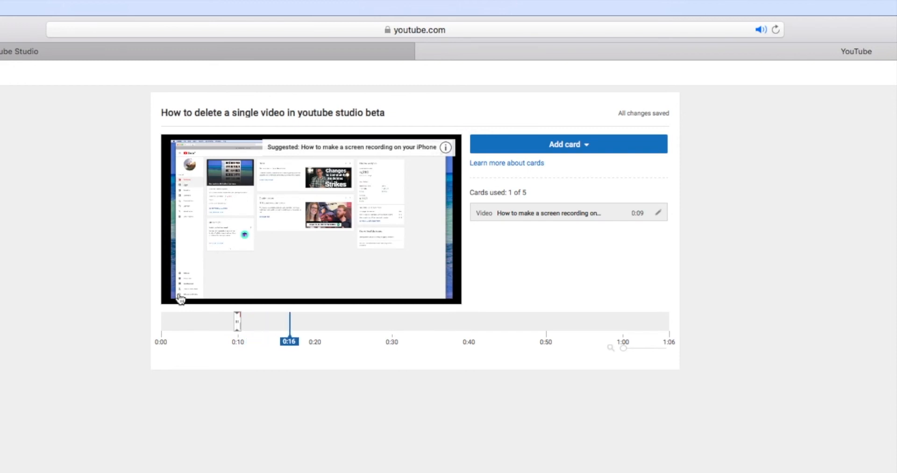
left_click_drag(289, 324, 306, 325)
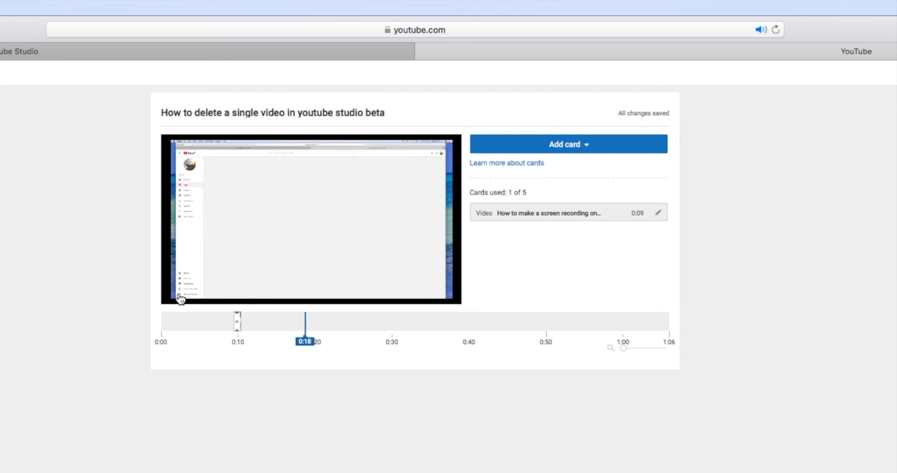
left_click(179, 294)
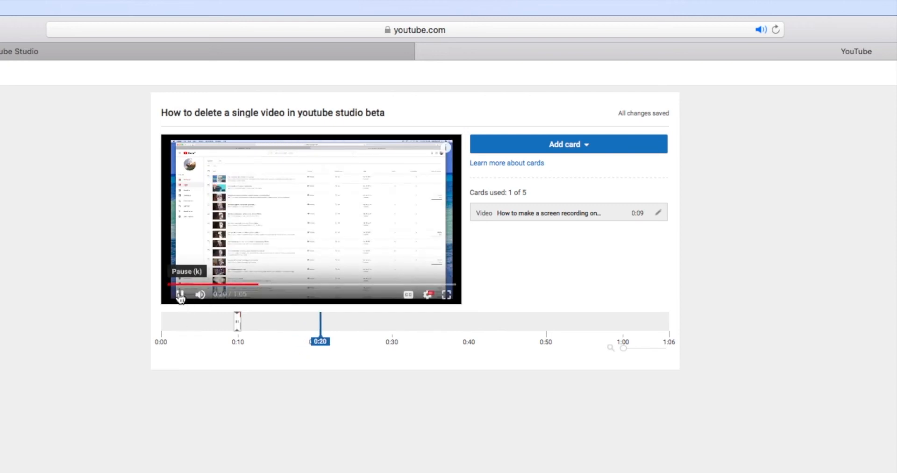
left_click(179, 295)
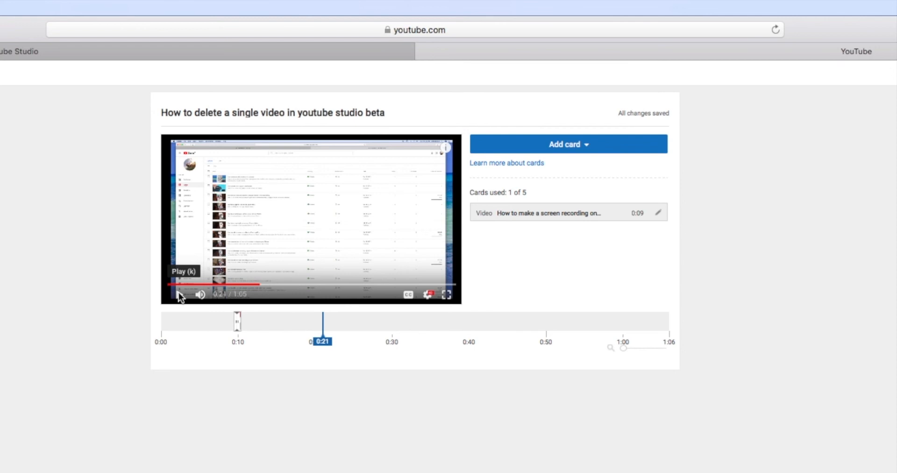